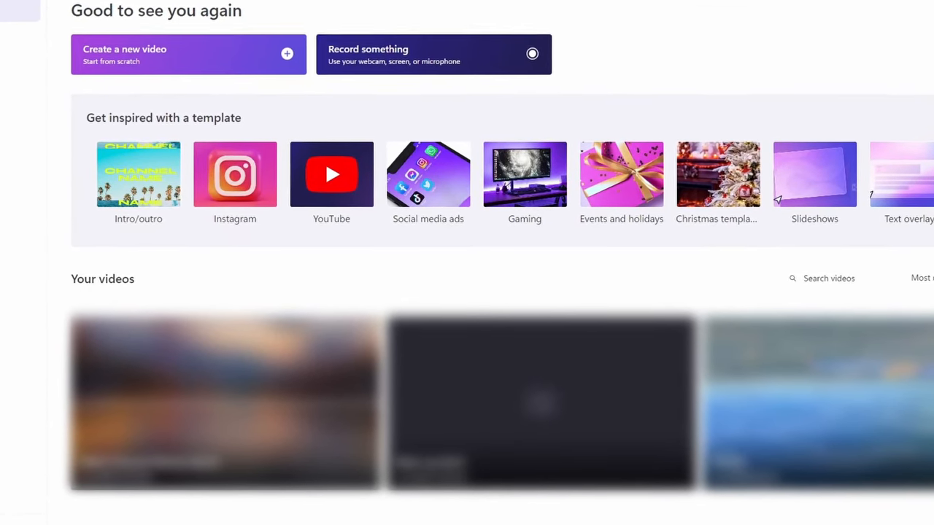
Step: Scroll the home screen to reach the Clipchamp - Video Editor store listing
scroll("up", 3)
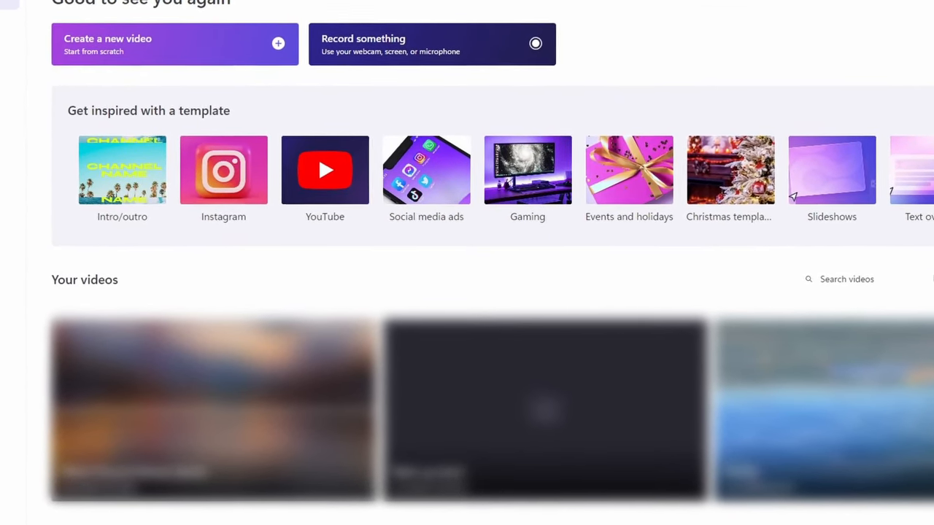
scroll("up", 3)
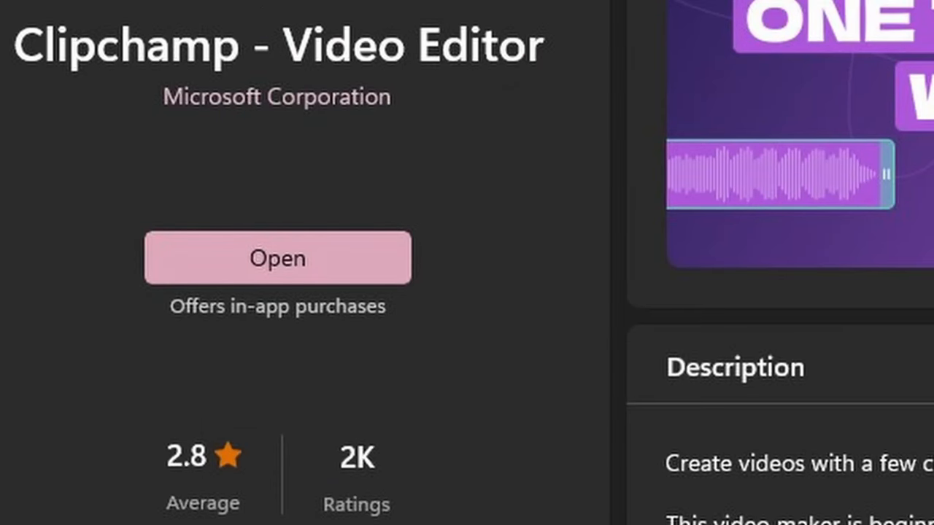
Step: Launch the editor from the store page into a new untitled project
left_click(277, 257)
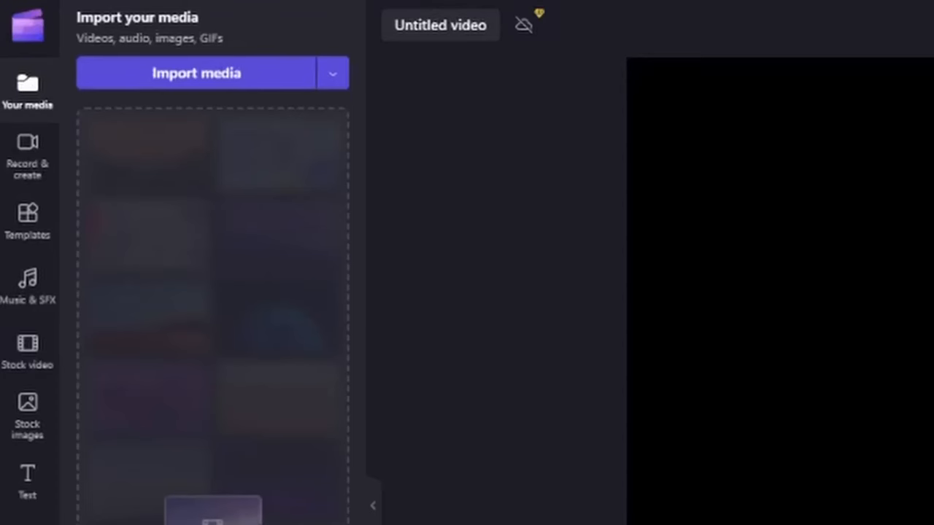
Step: Import Blue View.mp3 (1:29) into the project's media library
left_click(196, 73)
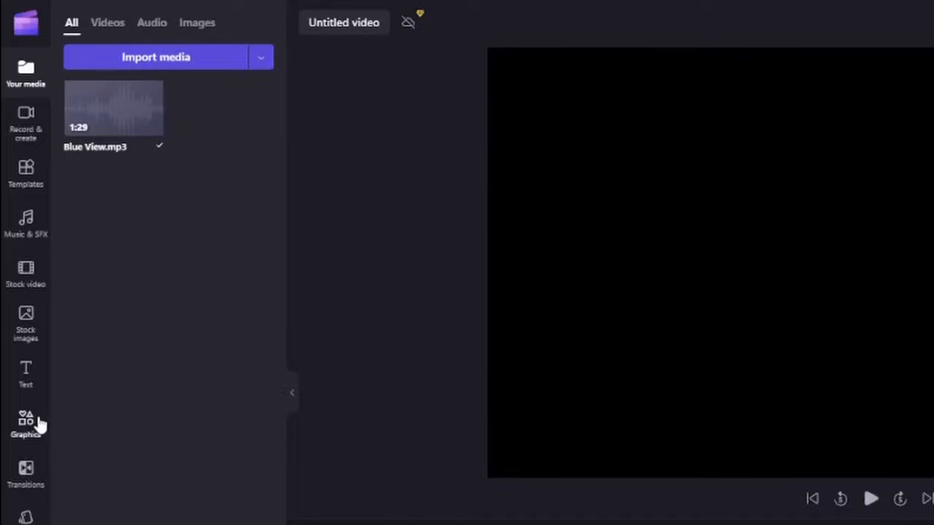
Step: Add the Audio visualizer from Frames & overlays above the MP3 and zoom the timeline in
left_click(26, 420)
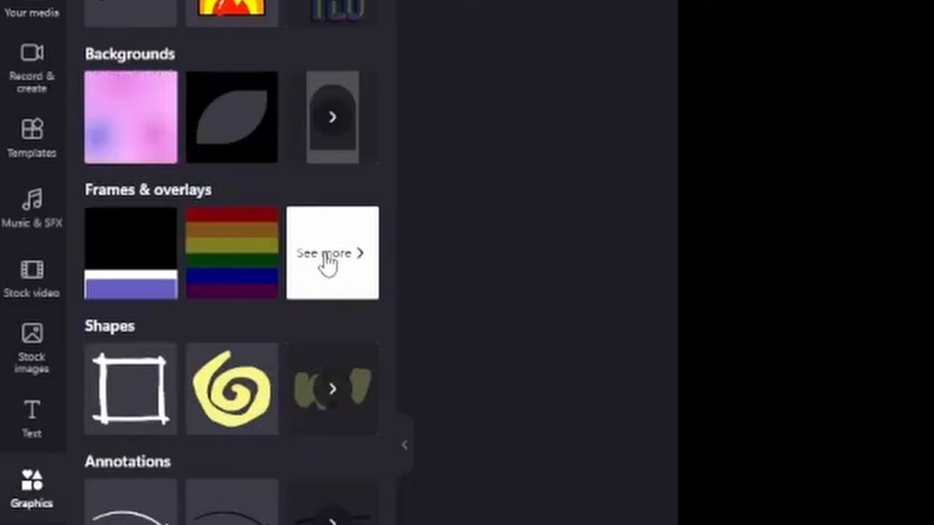
left_click(333, 254)
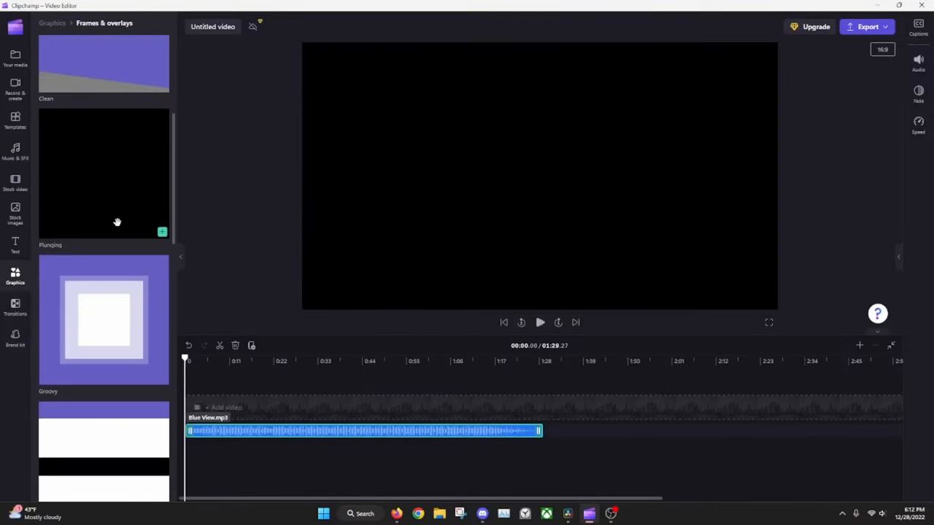
scroll("down", 3)
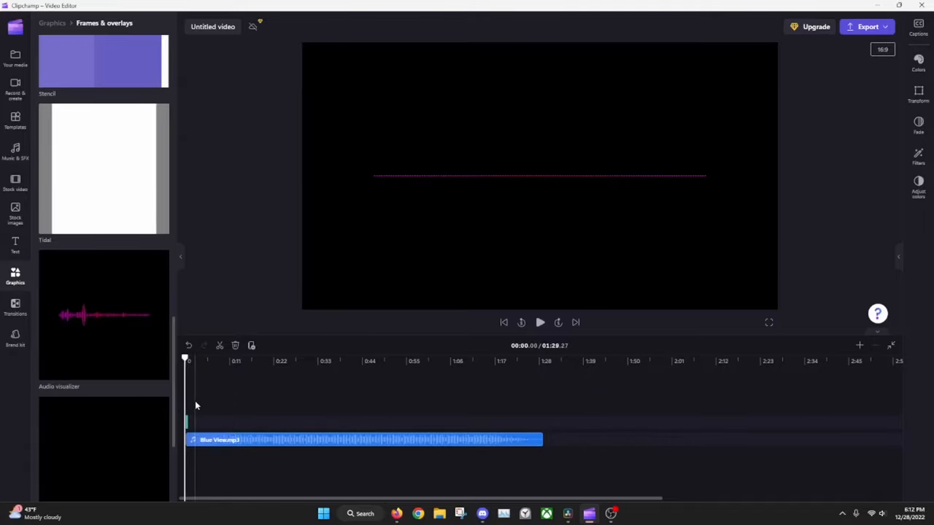
left_click(859, 344)
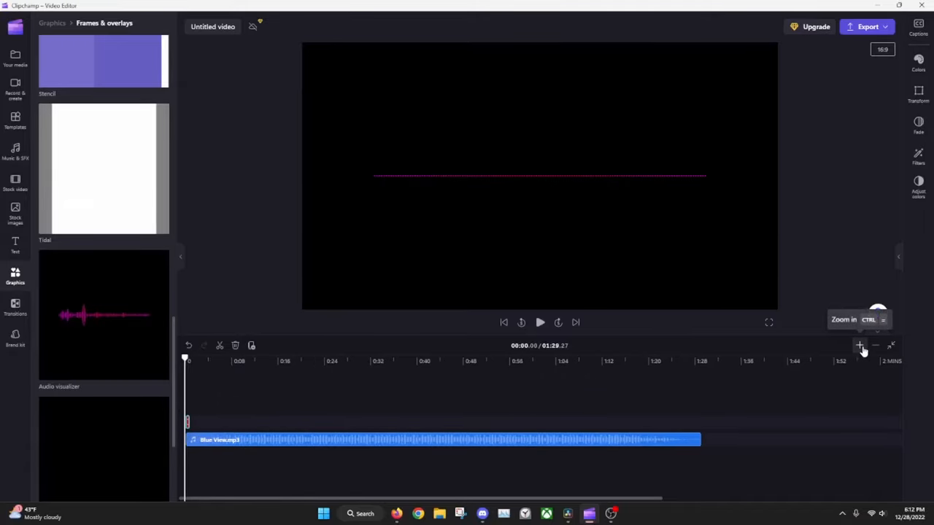
left_click(859, 344)
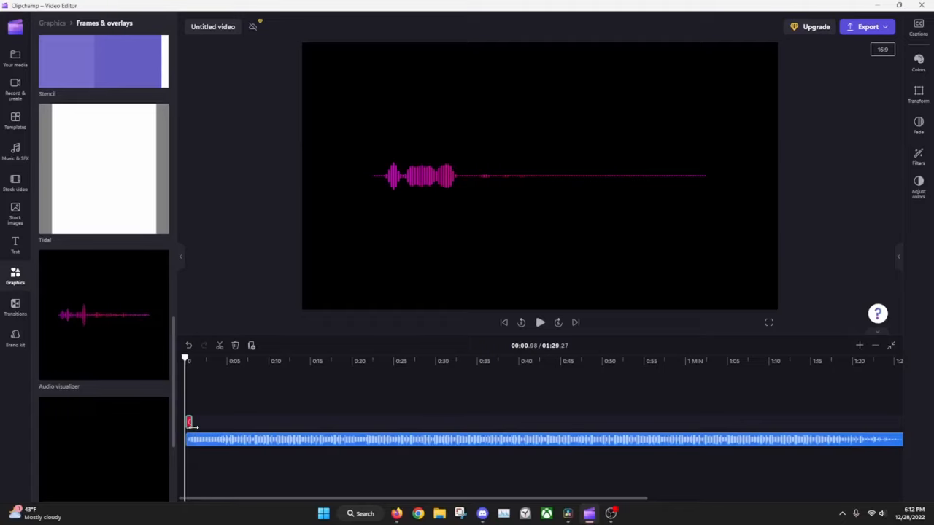